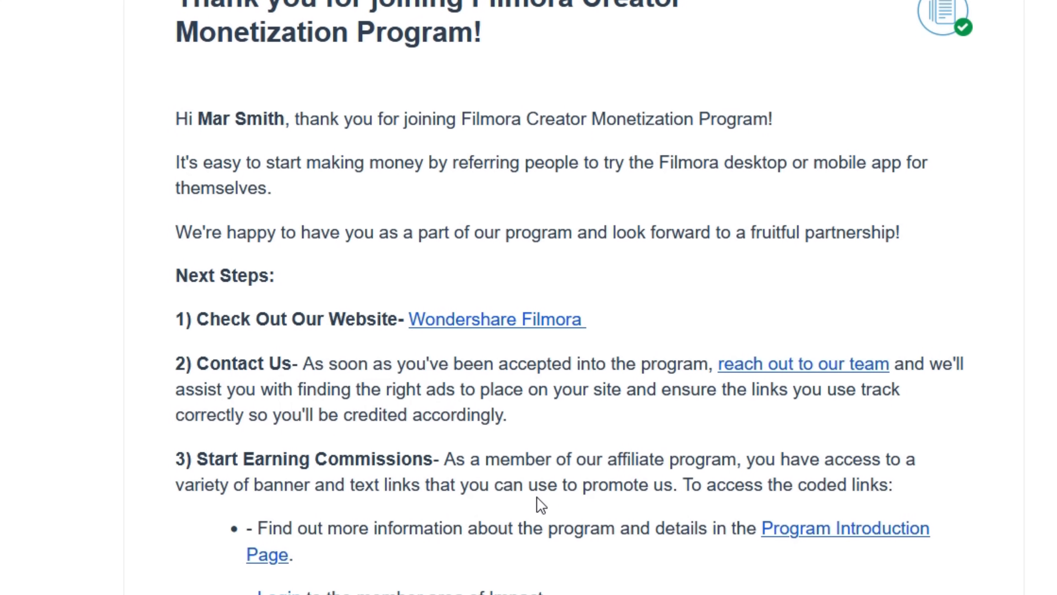
Follow the Filmora welcome email's Login link and sign in to the impact.com partner account.
scroll("down", 3)
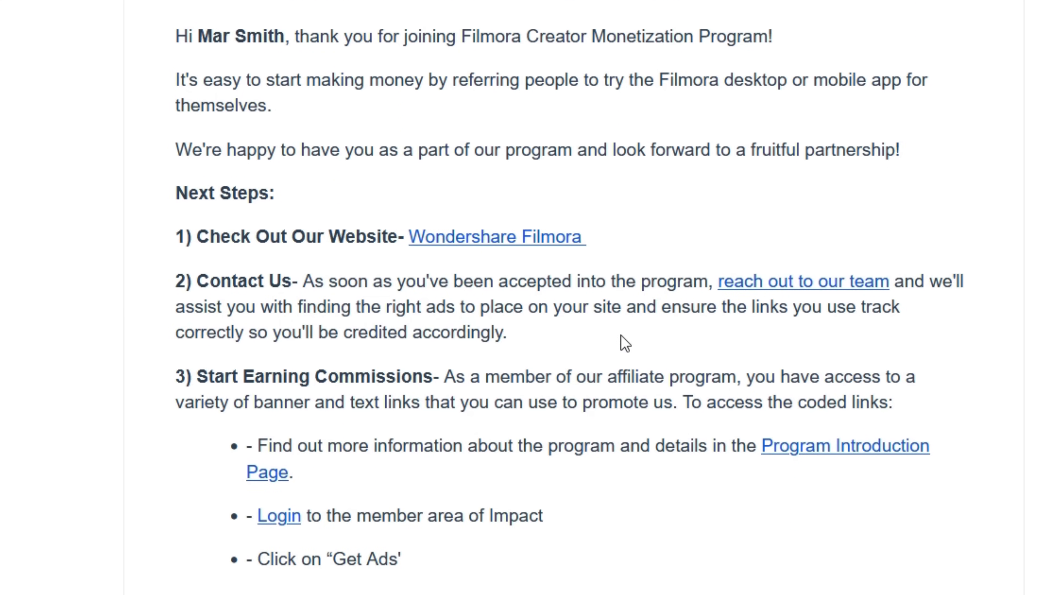
scroll("down", 3)
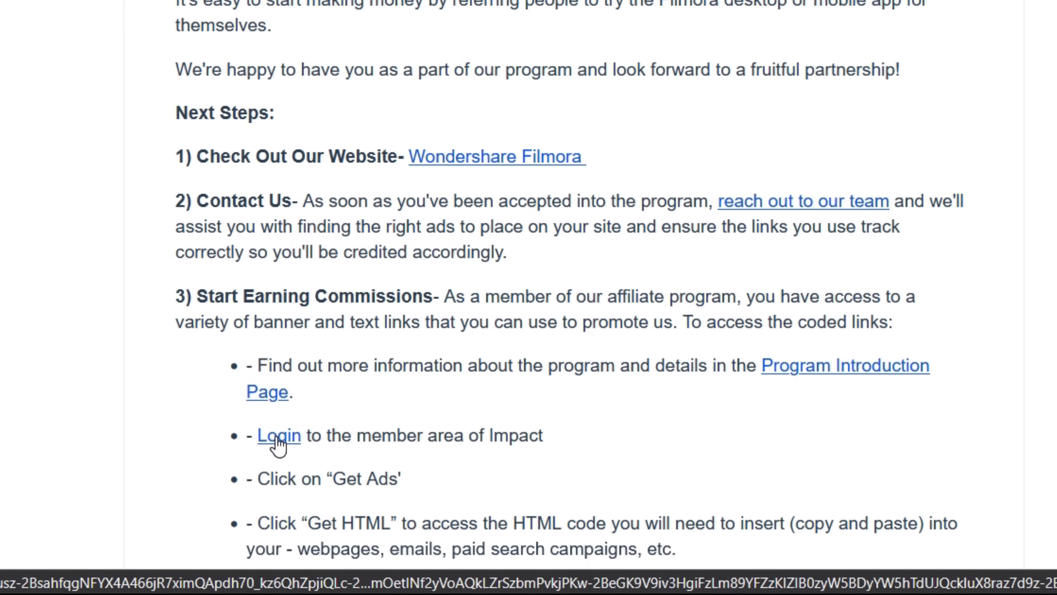
left_click(279, 435)
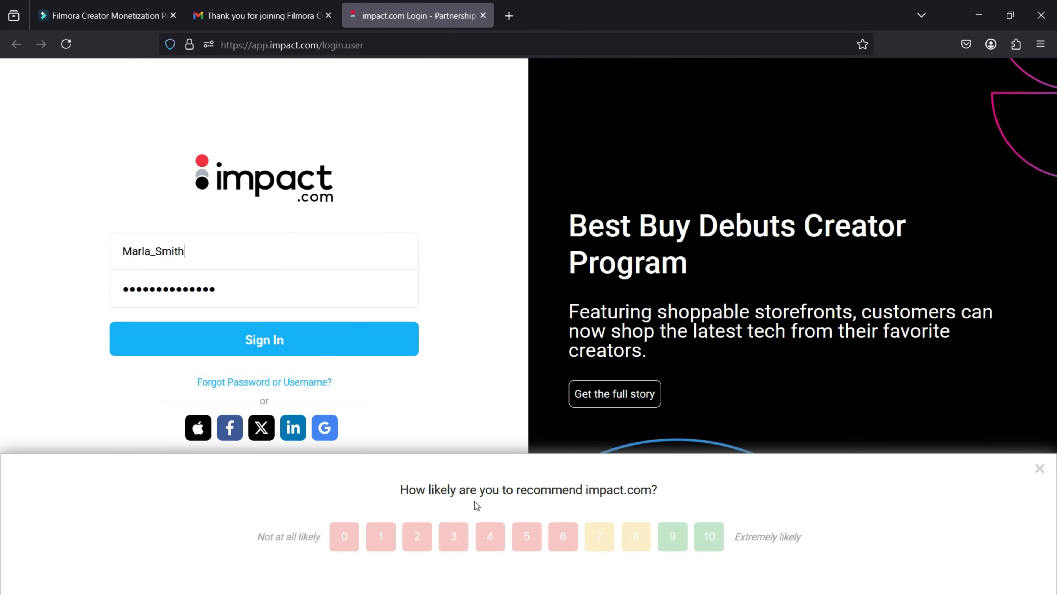
left_click(263, 339)
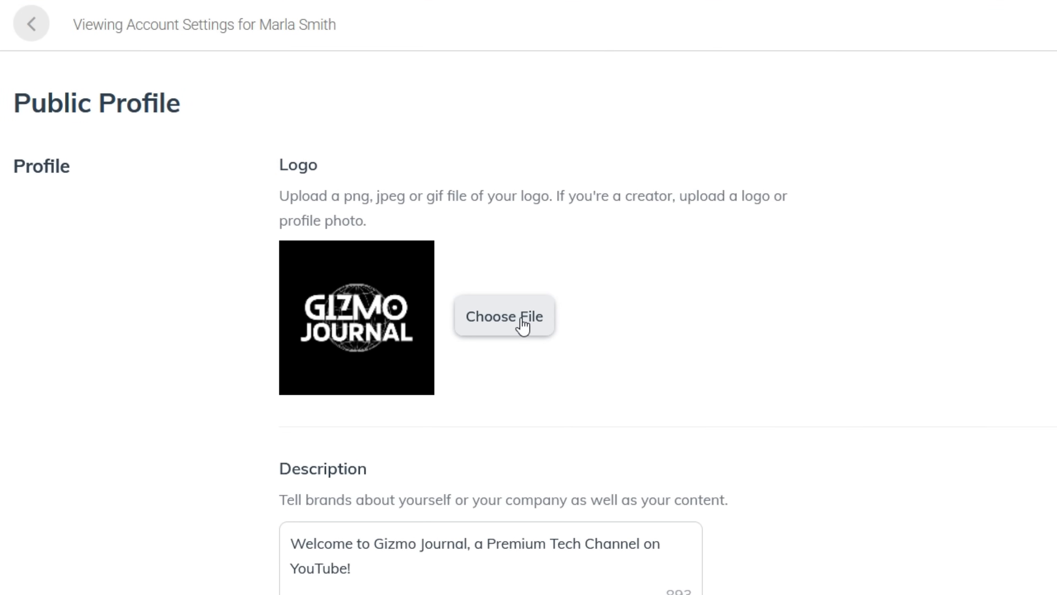
Add the YouTube line to the description, keep Social Influencer, add a website link and save the profile.
scroll("down", 3)
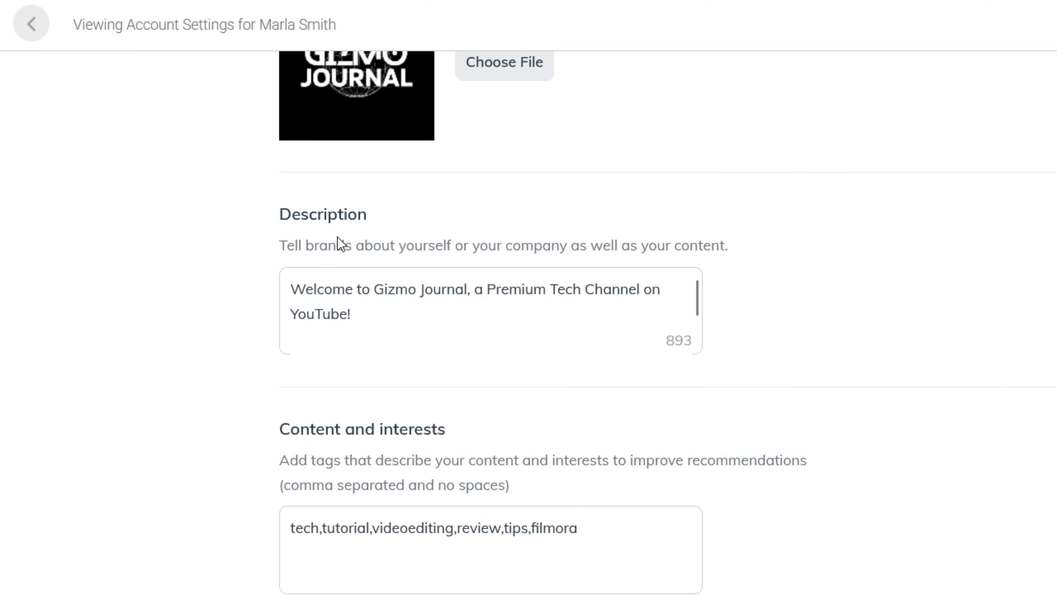
left_click(390, 319)
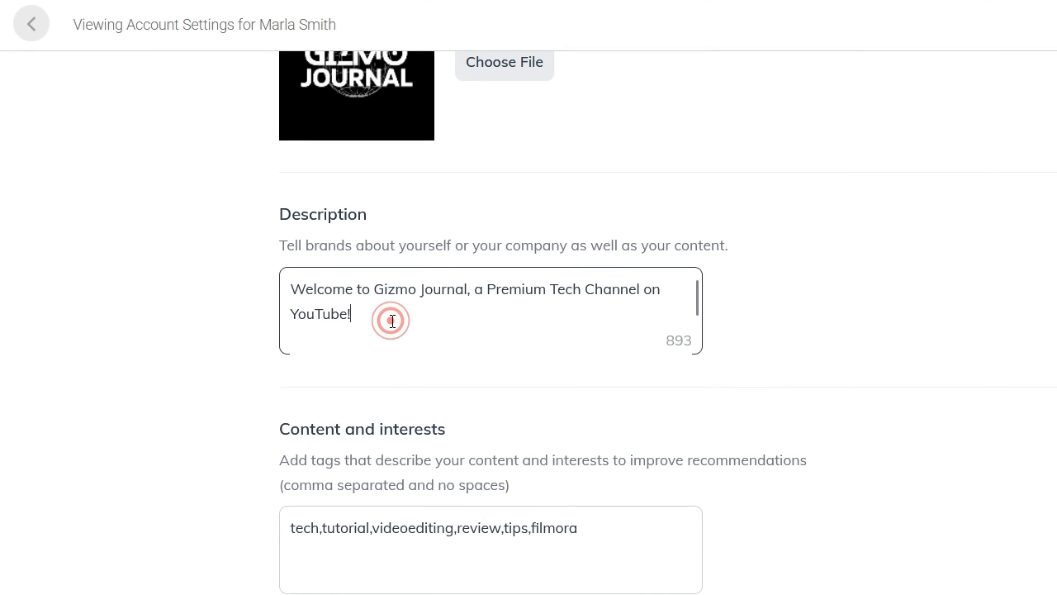
scroll("down", 3)
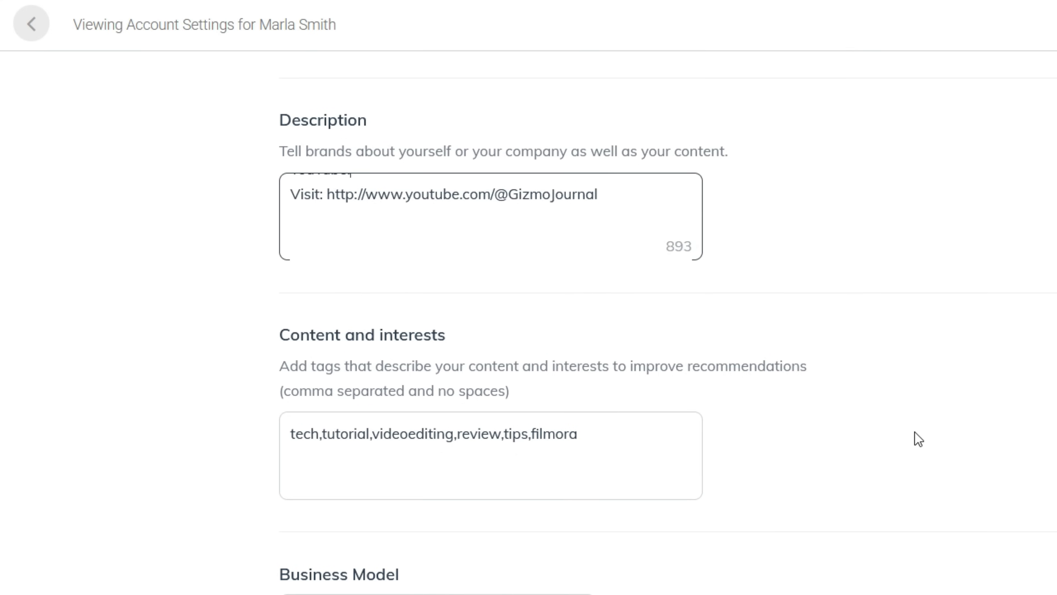
scroll("down", 3)
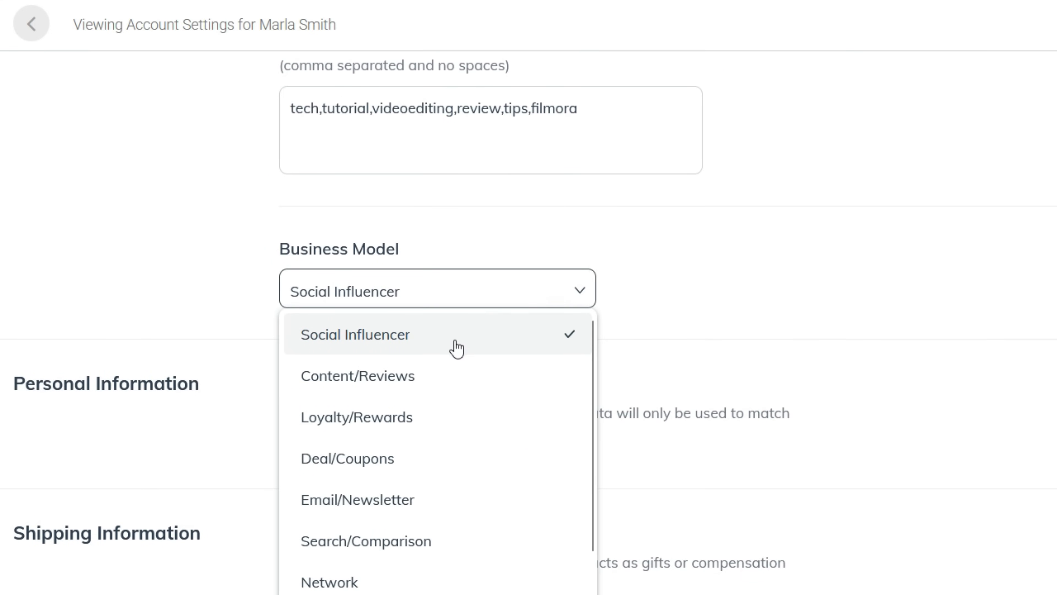
left_click(355, 334)
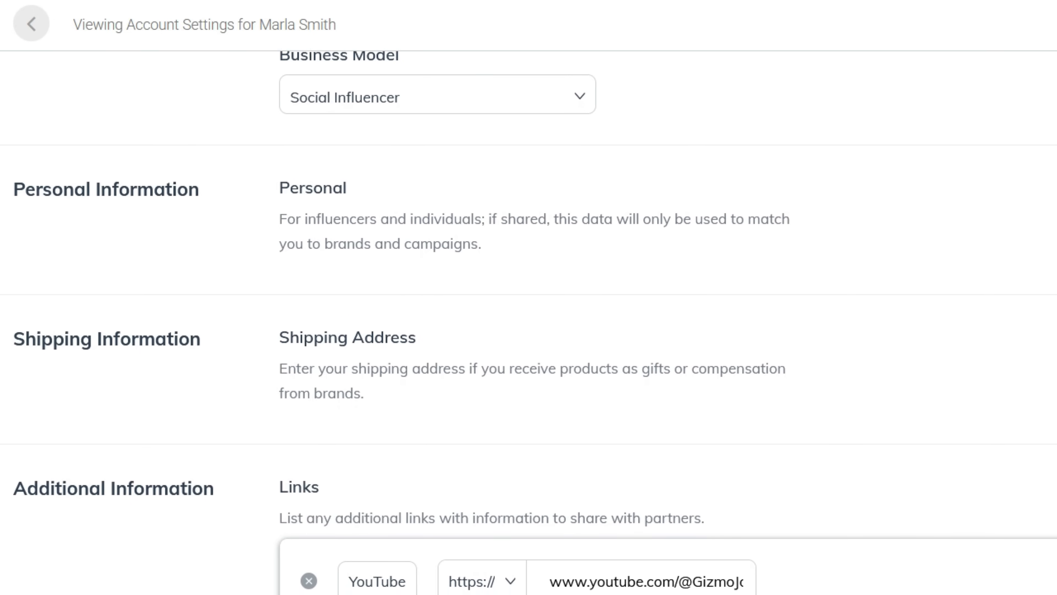
scroll("down", 3)
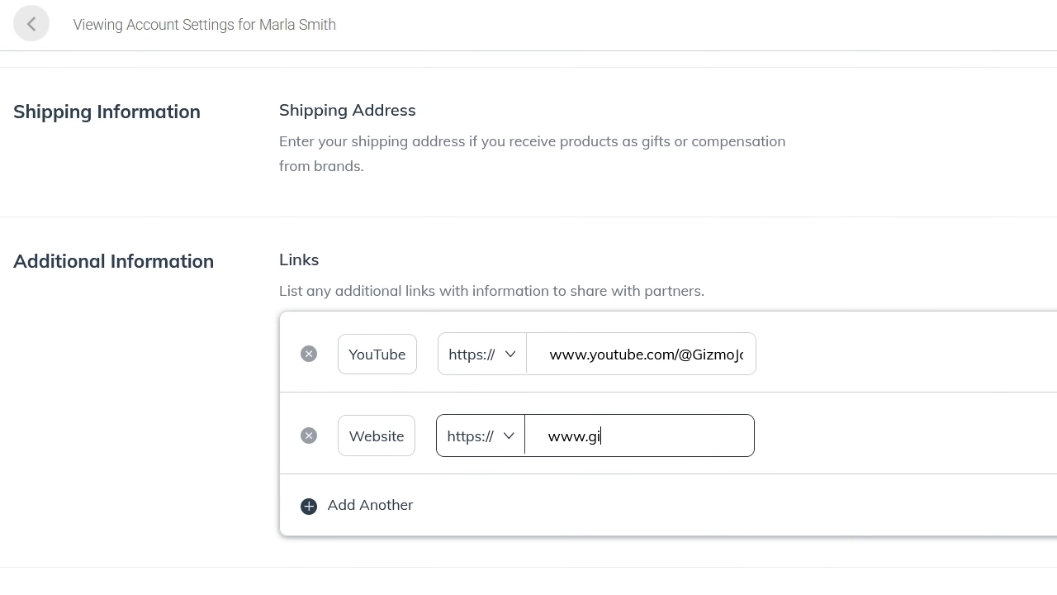
scroll("down", 3)
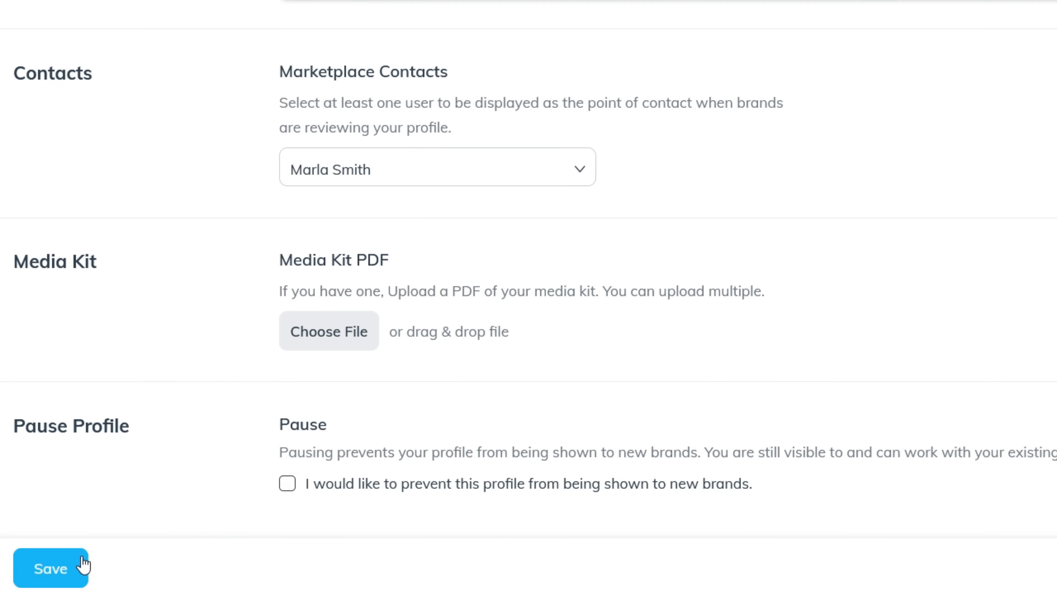
left_click(50, 567)
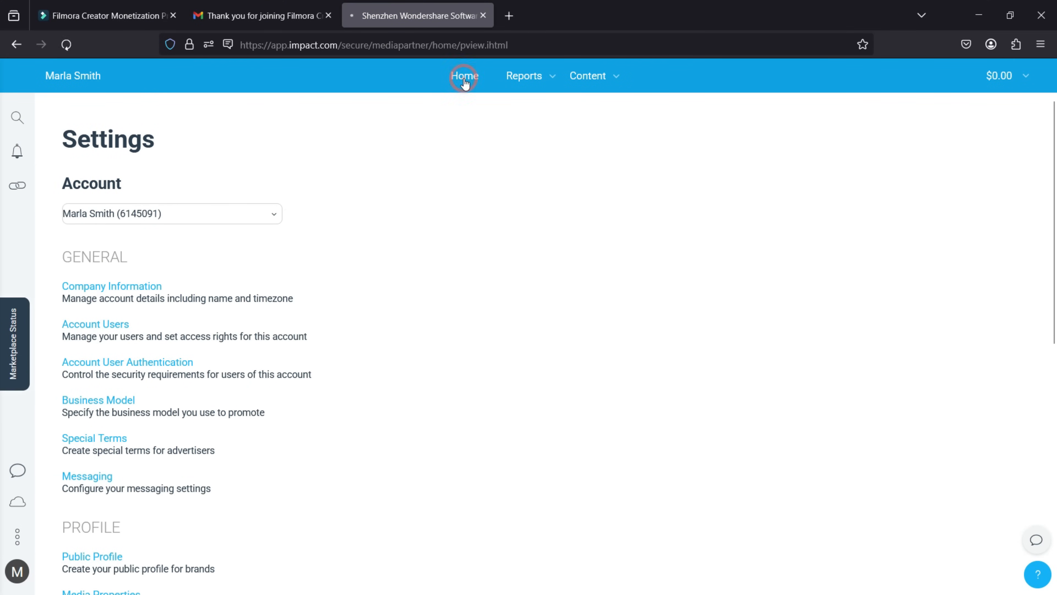
Return to the dashboard home and choose Filmora as the brand for a new share link.
left_click(463, 75)
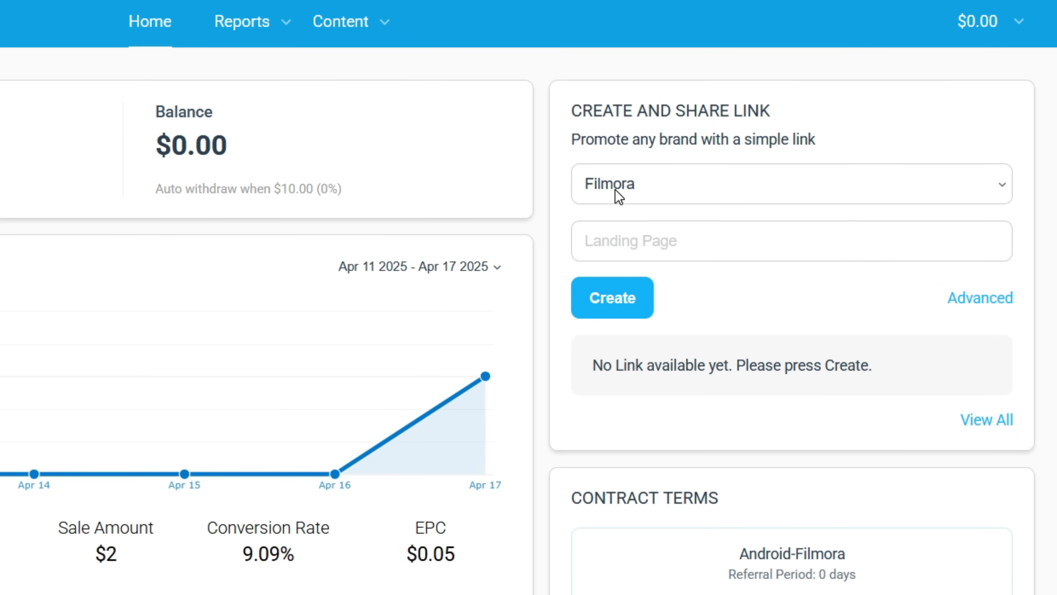
left_click(735, 240)
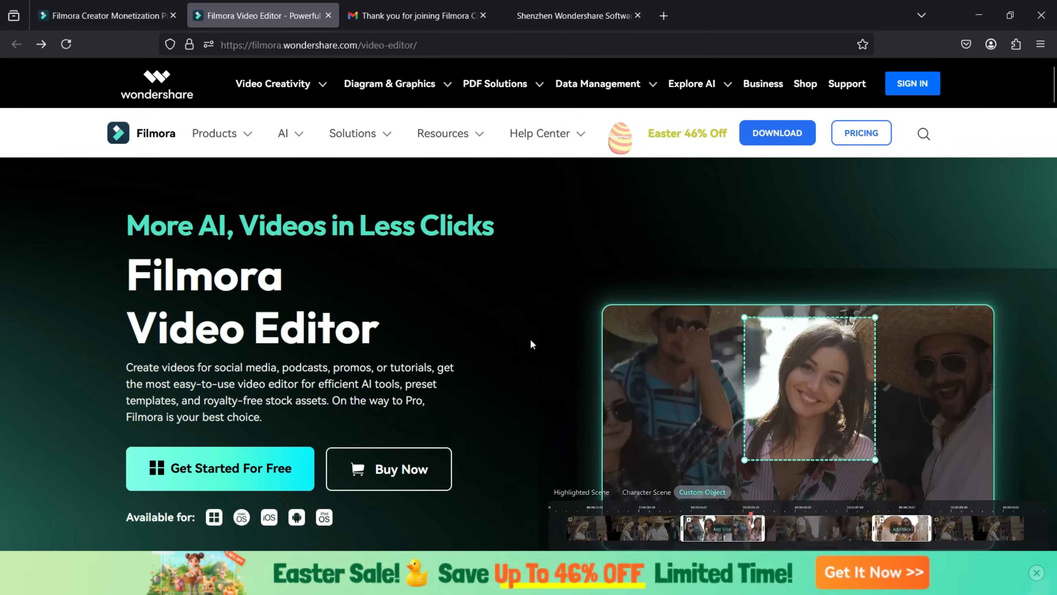
right_click(317, 45)
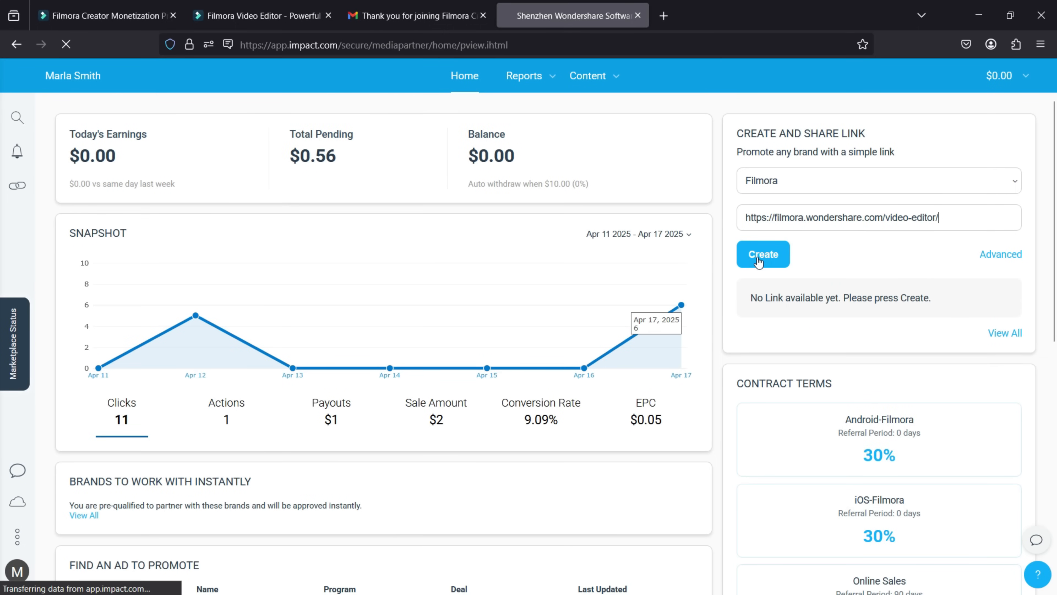
Generate the tracking link filmora.pxf.io/o4on7g and begin editing its custom ending.
left_click(762, 255)
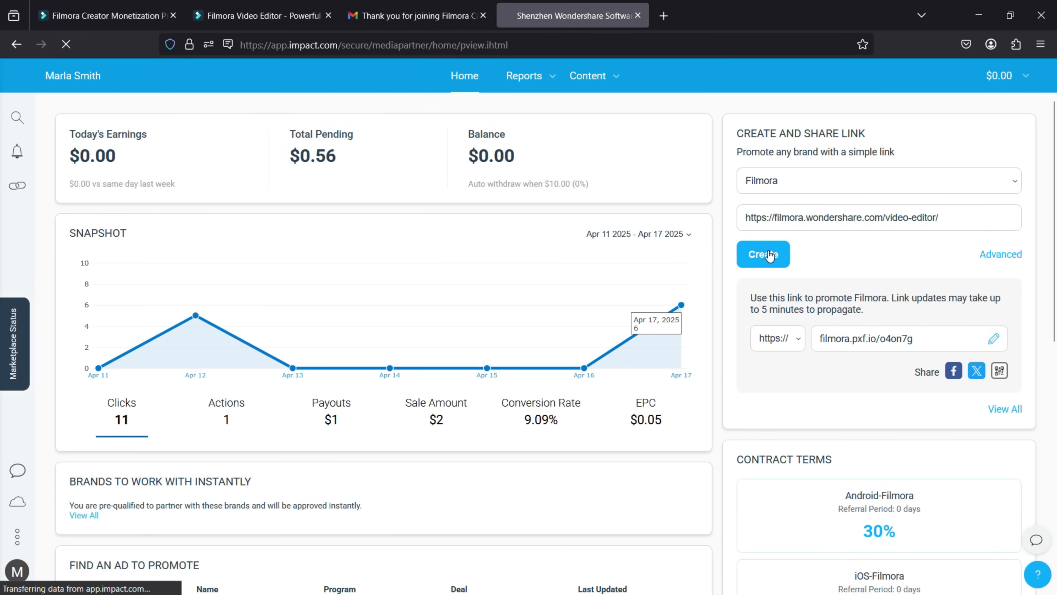
mouse_move(829, 378)
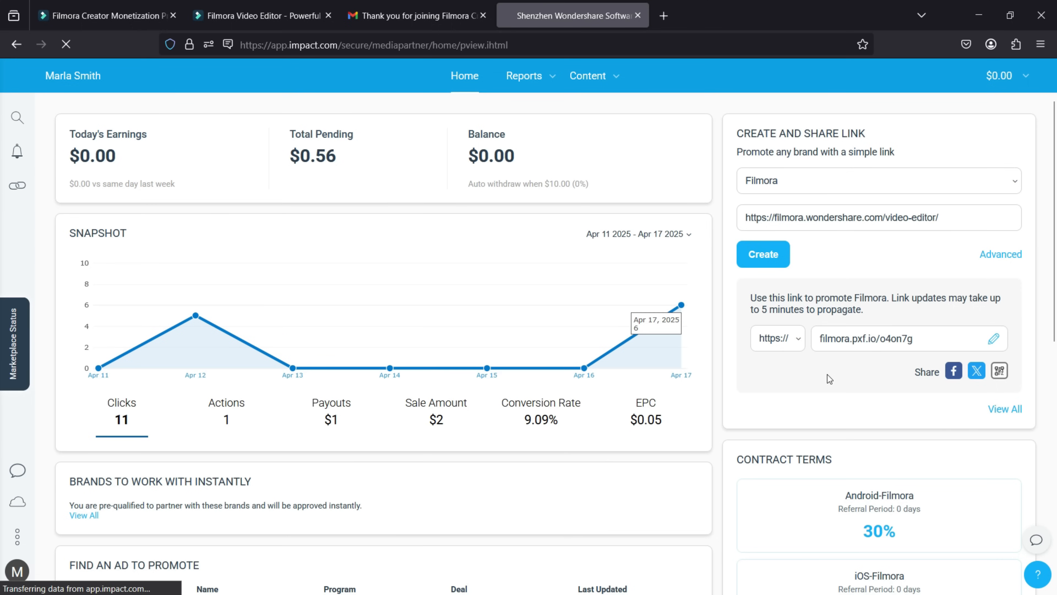
mouse_move(878, 364)
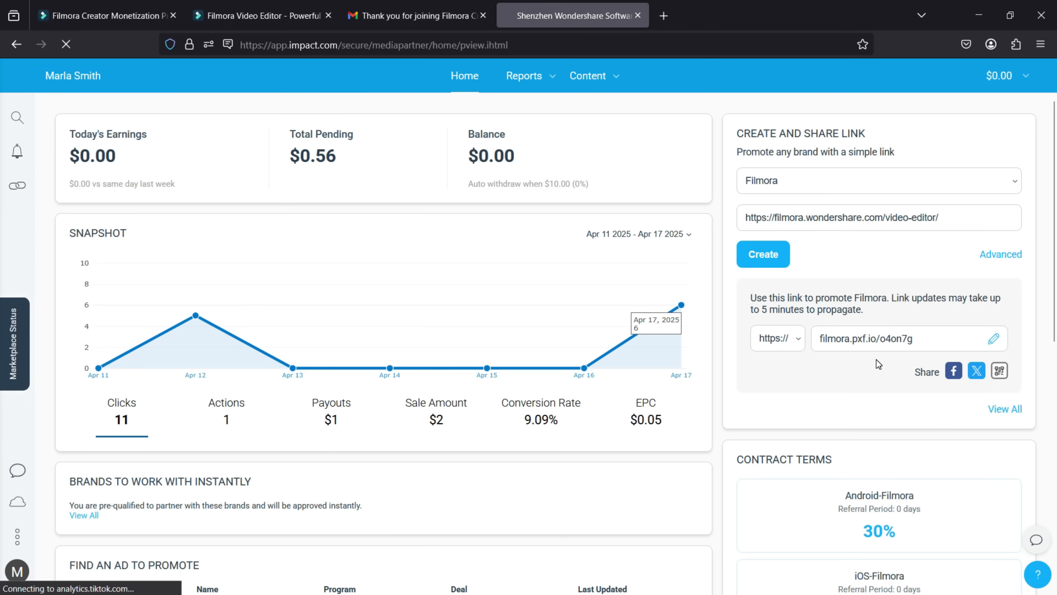
left_click(992, 337)
type("Giz")
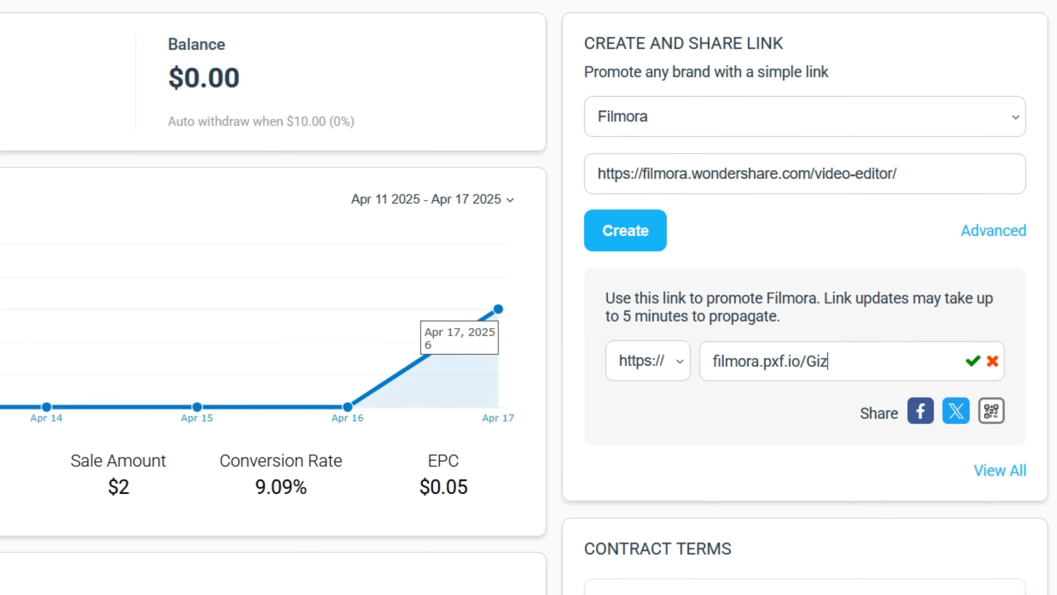
Set the link's custom ending to Gizmo, giving filmora.pxf.io/Gizmo.
type("mo")
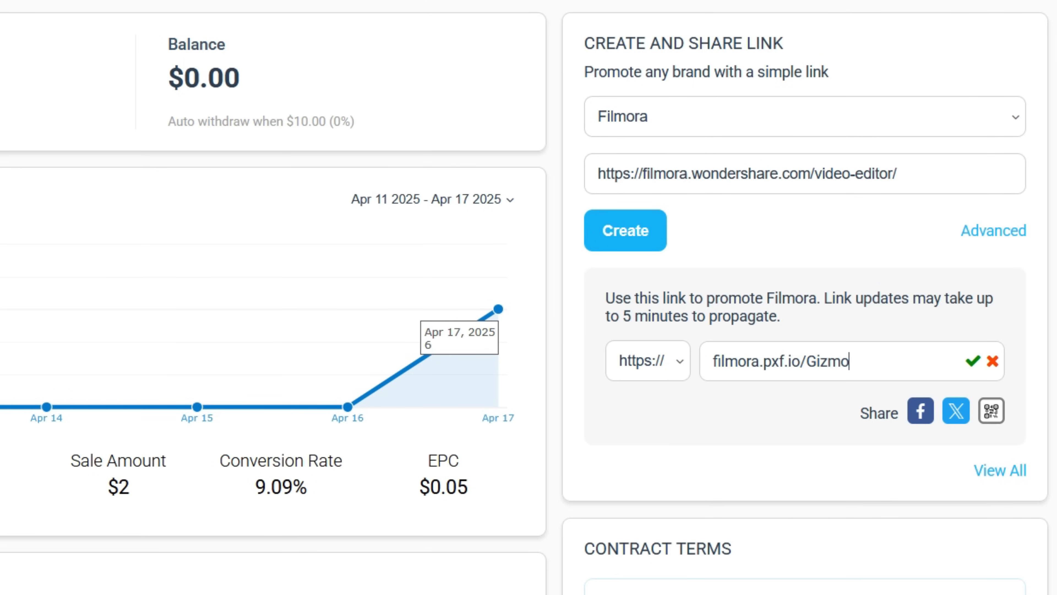
left_click(974, 361)
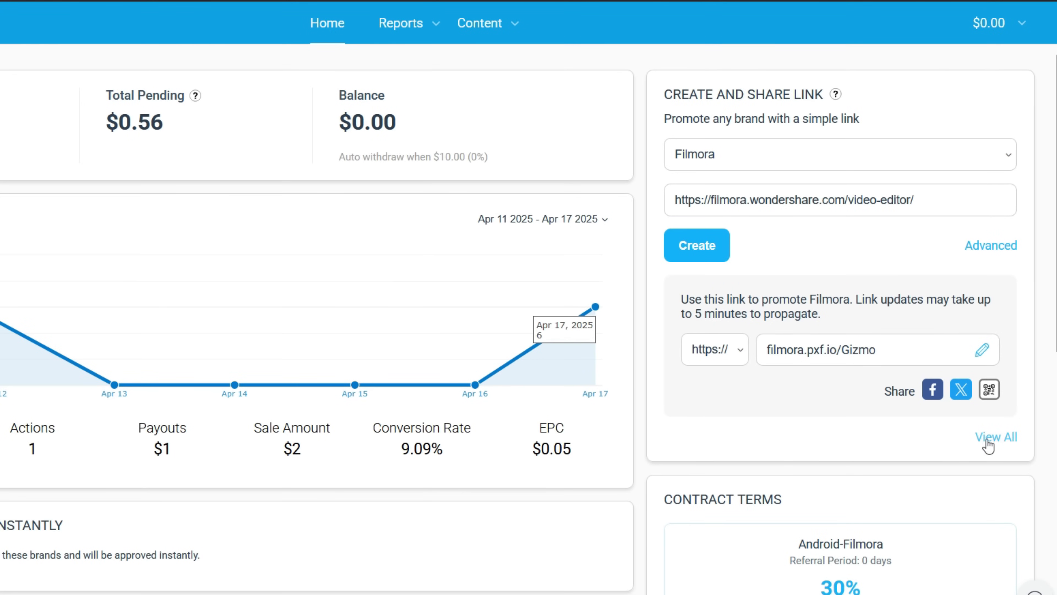
mouse_move(523, 49)
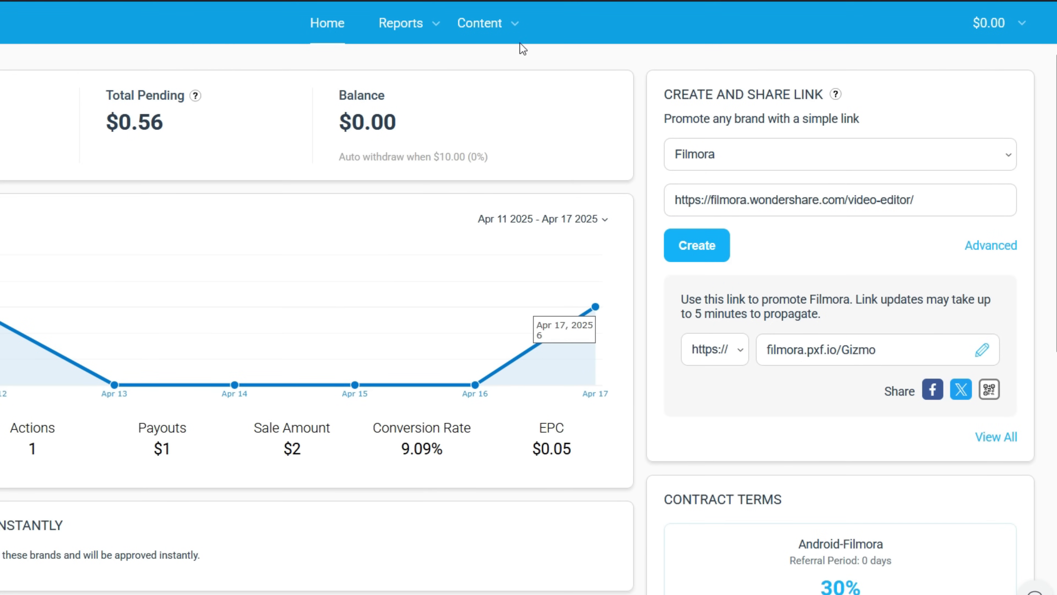
Go to Vanity Links under Content, landing on the Help Center earning article.
left_click(479, 23)
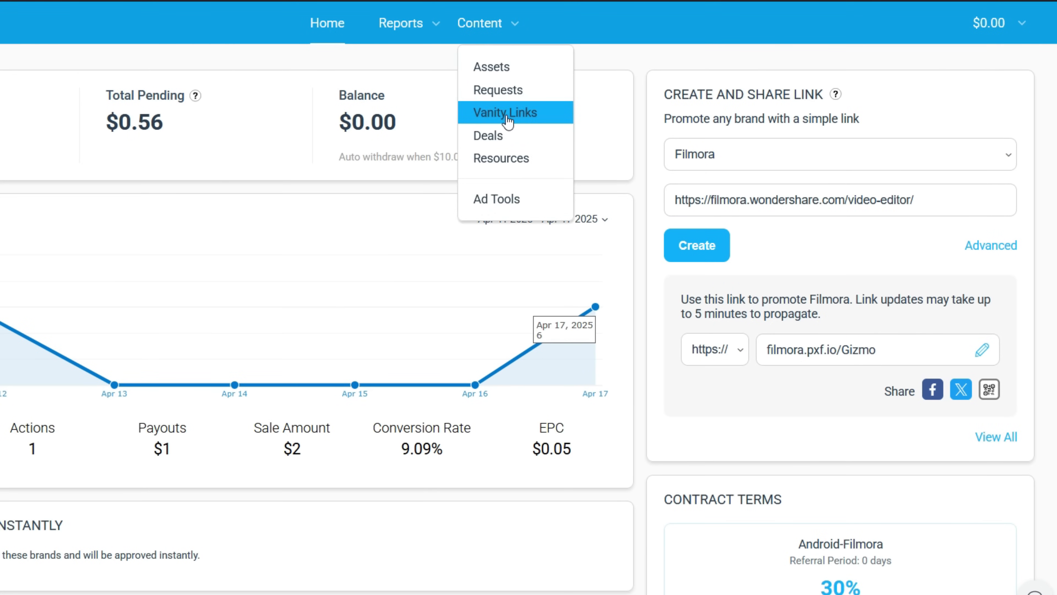
left_click(505, 113)
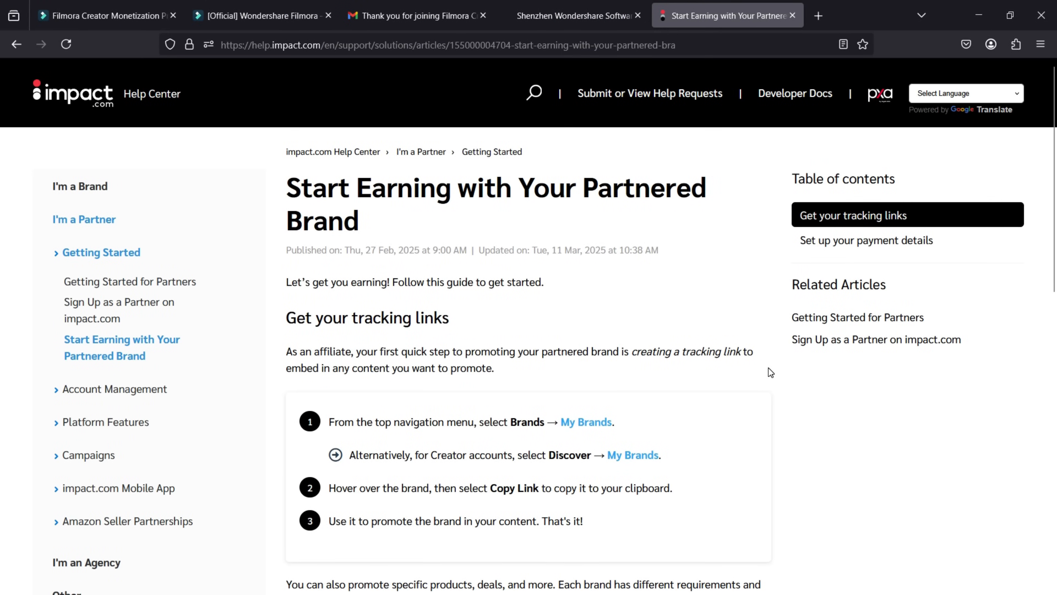
scroll("down", 3)
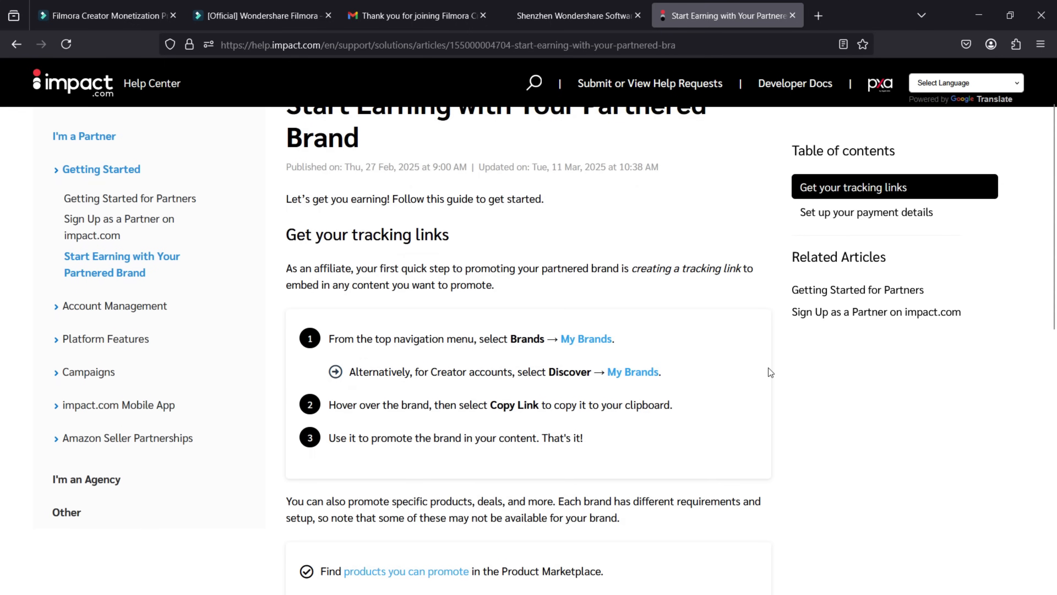
scroll("down", 3)
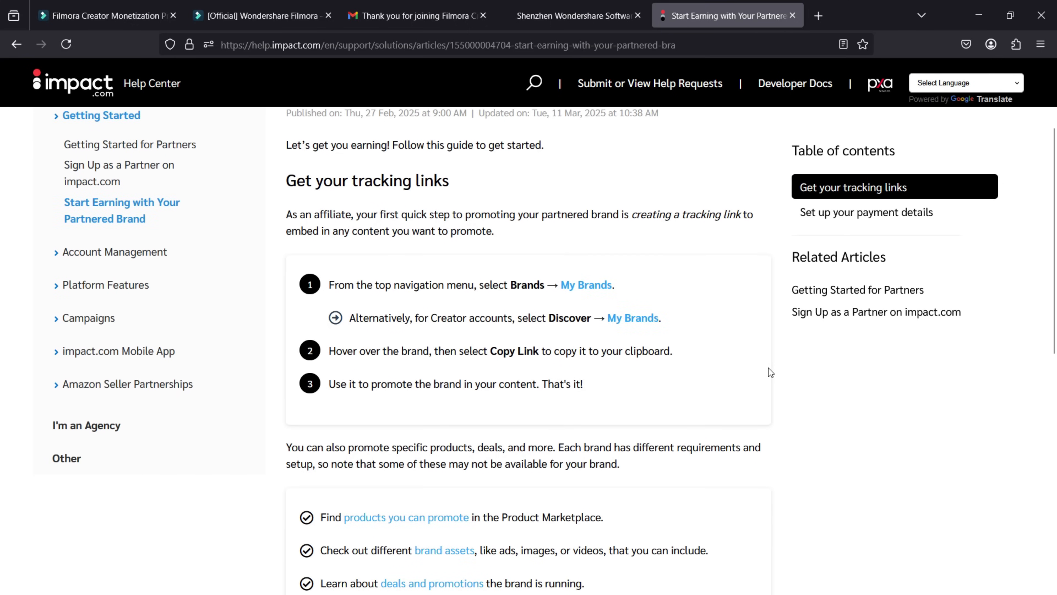
scroll("down", 3)
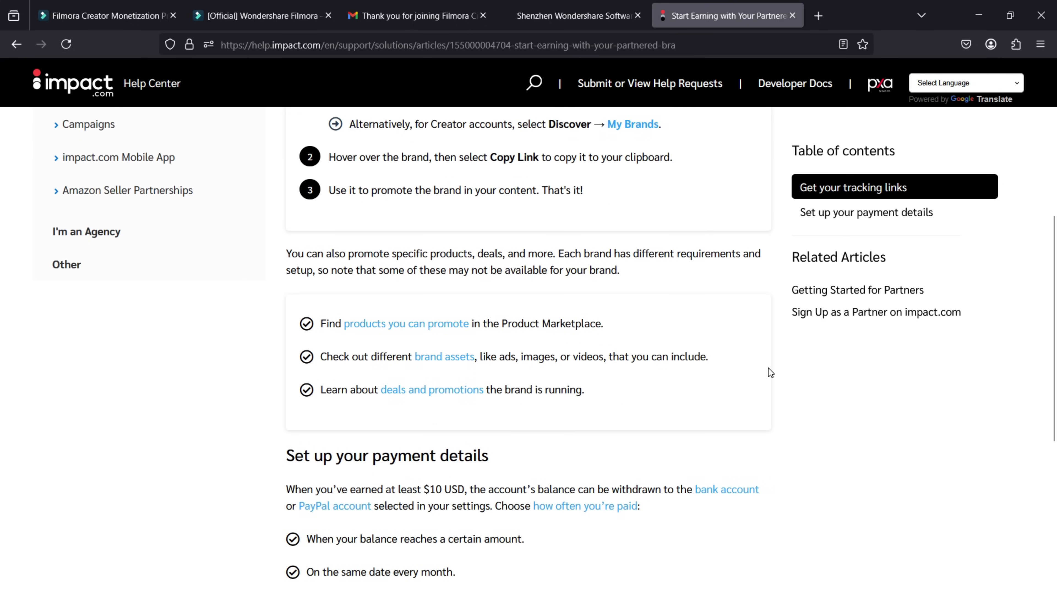
scroll("down", 3)
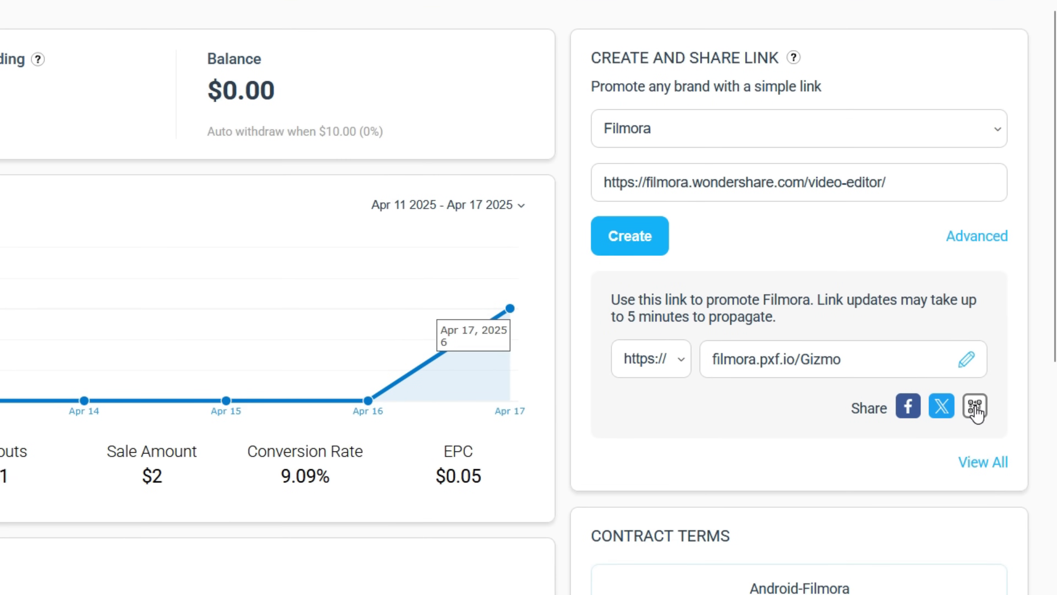
Show the QR code for the filmora.pxf.io/Gizmo link.
left_click(976, 406)
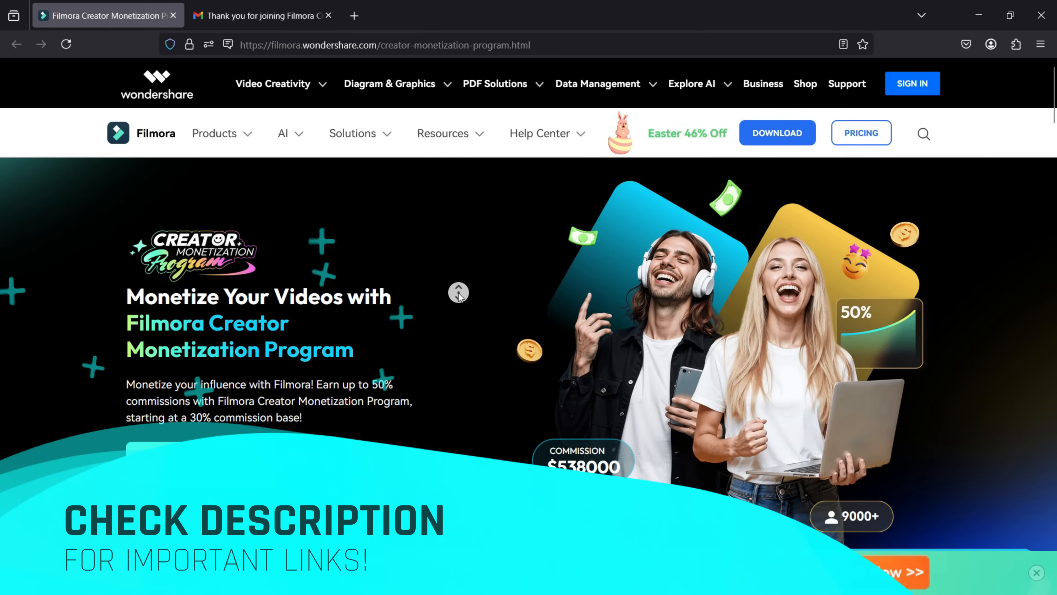
scroll("down", 3)
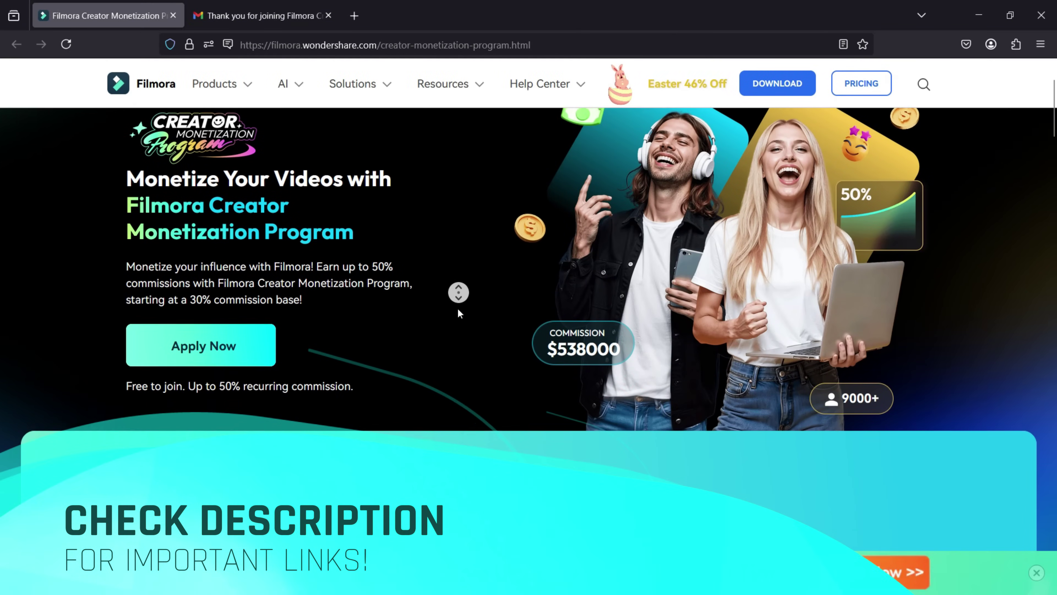
scroll("down", 3)
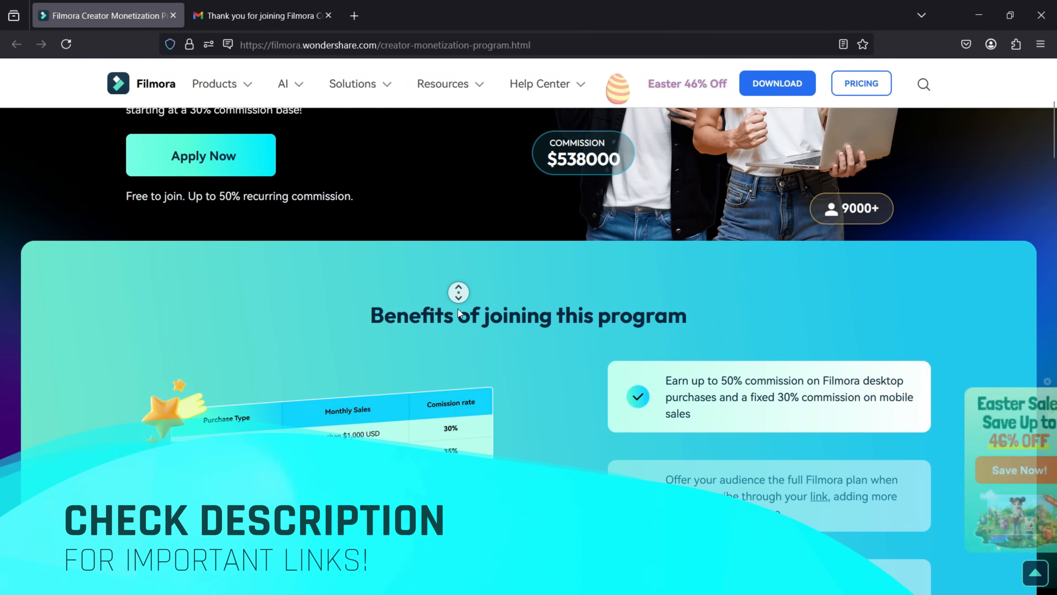